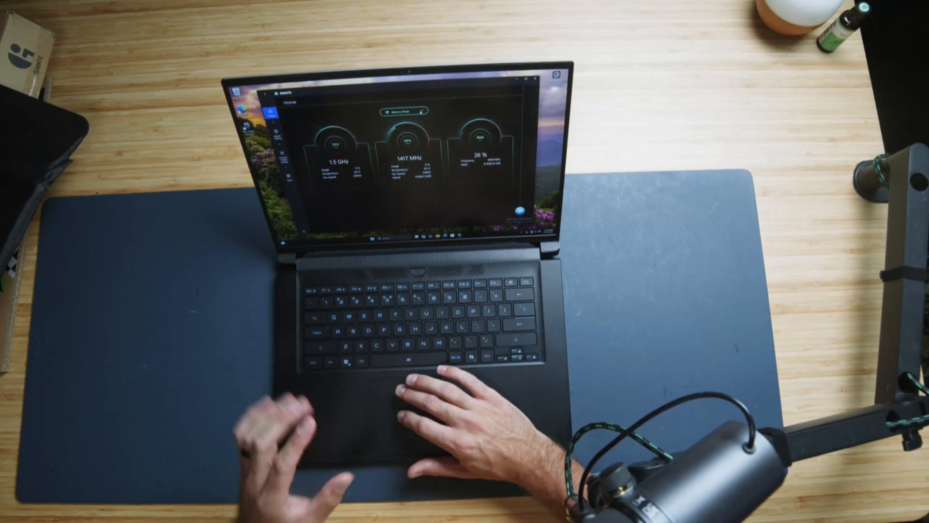
# Expand the power-mode dropdown at the top of the Home dashboard to list the modes.
pyautogui.click(406, 112)
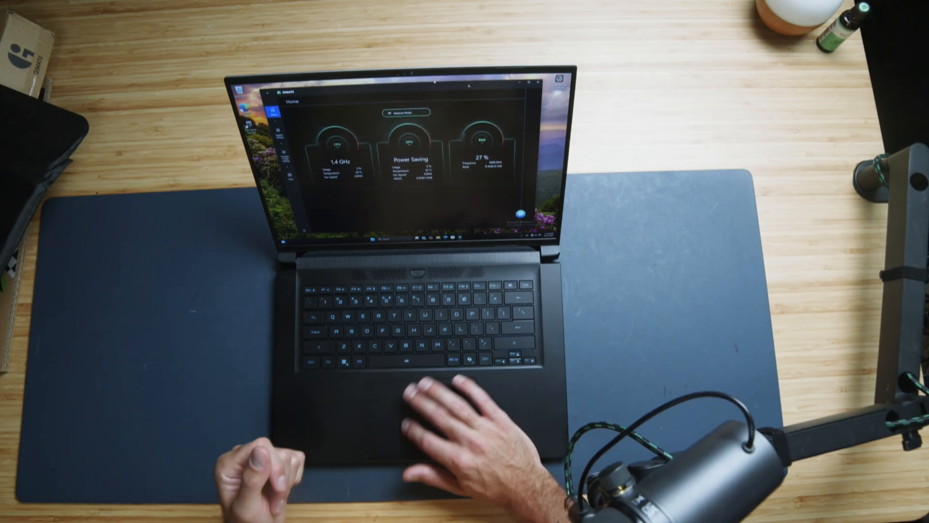
pyautogui.click(406, 113)
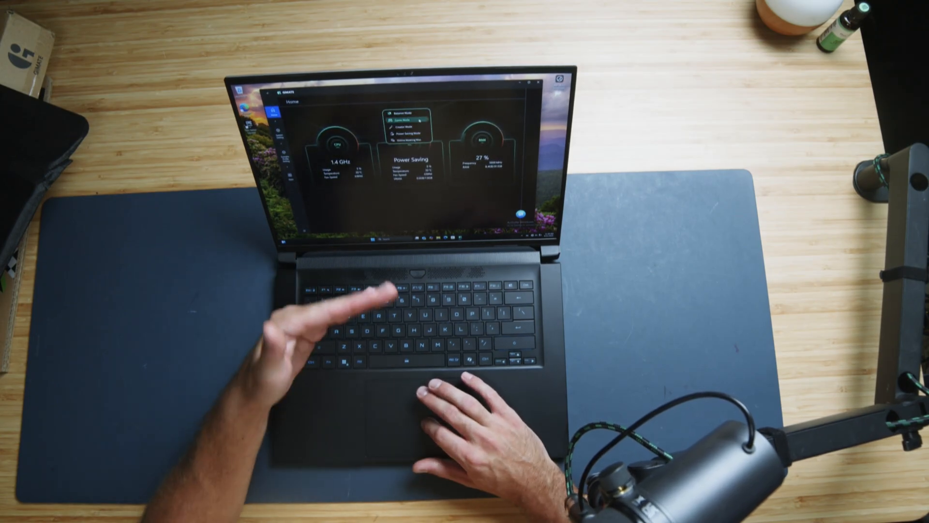